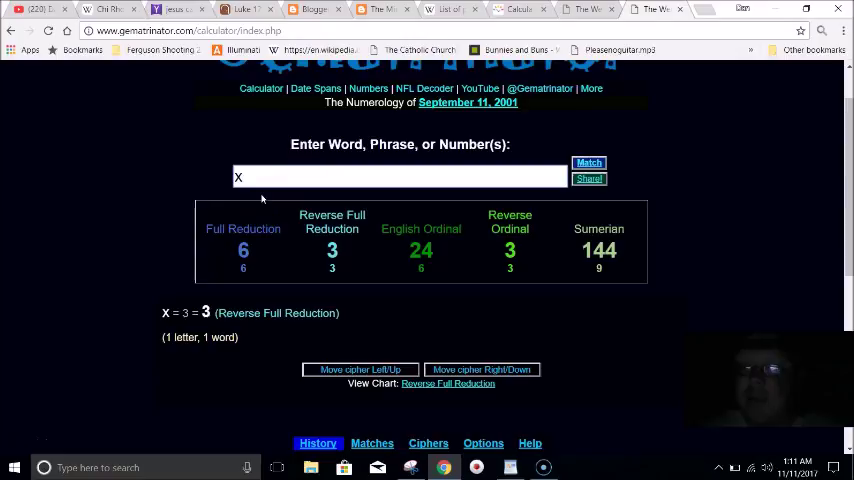
# Step: Enter '4x4', 'X' and 'time' to score them across five ciphers and log them to history
pyautogui.write('4x4')
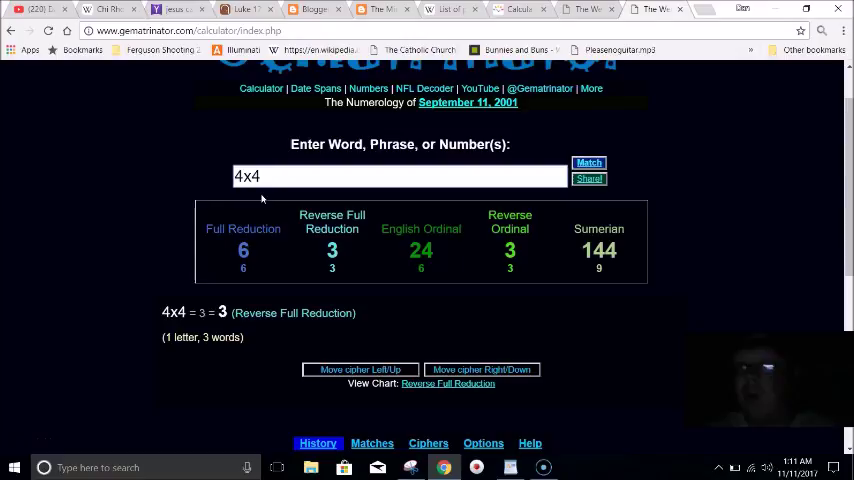
pyautogui.write('X')
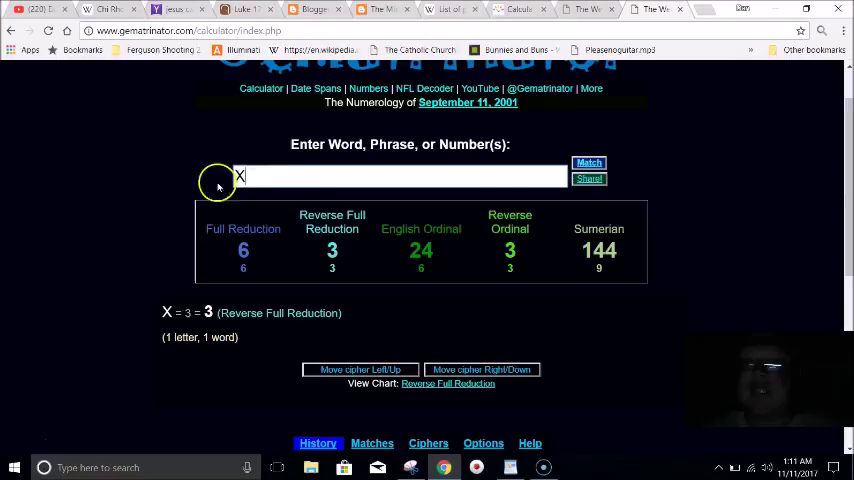
pyautogui.write('time')
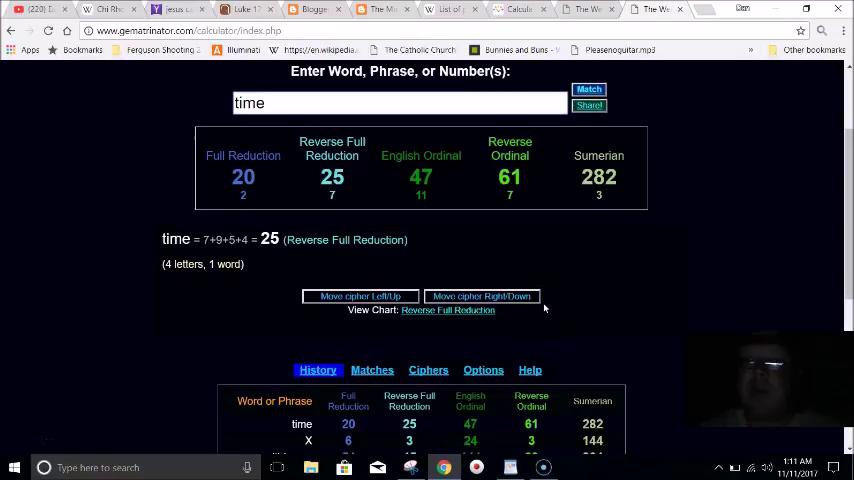
# Step: Clear the entry field and add the Jewish cipher as a sixth results column
pyautogui.click(428, 349)
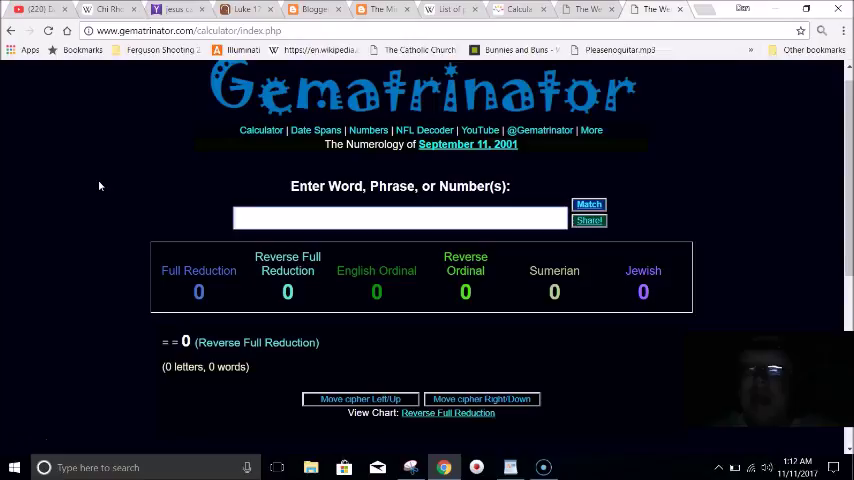
# Step: Enter 'within you' and '144', then score 'cairo egypt' at 151 Reverse Ordinal and 715 Jewish
pyautogui.write('within you')
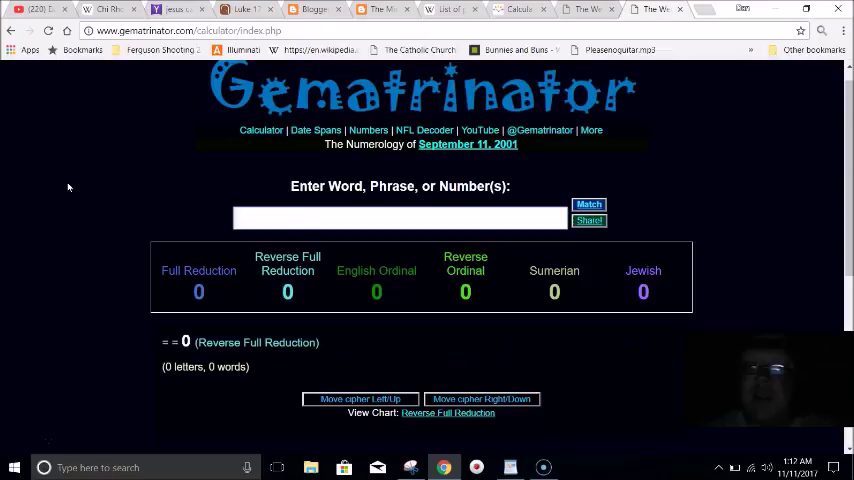
pyautogui.write('144')
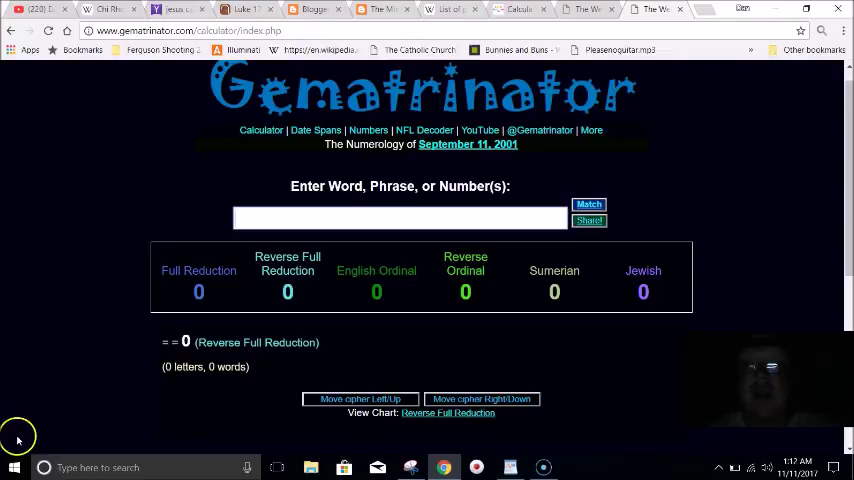
pyautogui.click(378, 9)
pyautogui.write('cairo egypt')
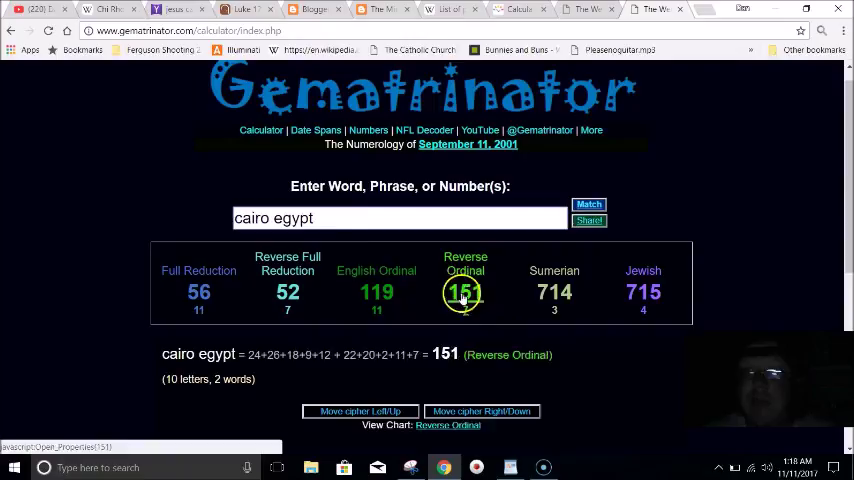
# Step: Score 'jesus christ' across all six ciphers, then clear the entry field
pyautogui.write('jesus christ')
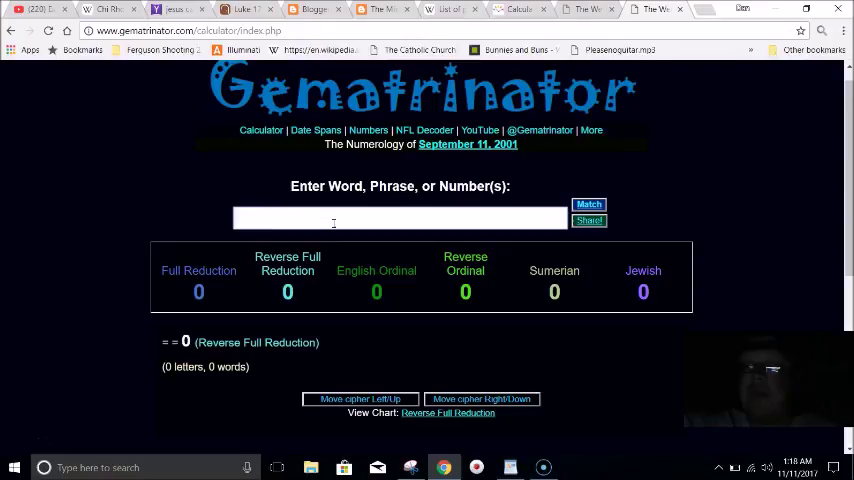
pyautogui.moveTo(387, 238)
pyautogui.write('jesus')
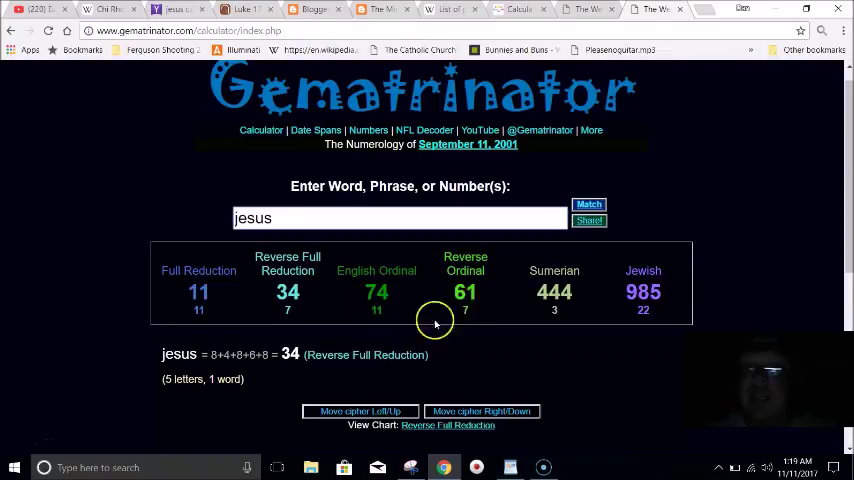
pyautogui.click(385, 9)
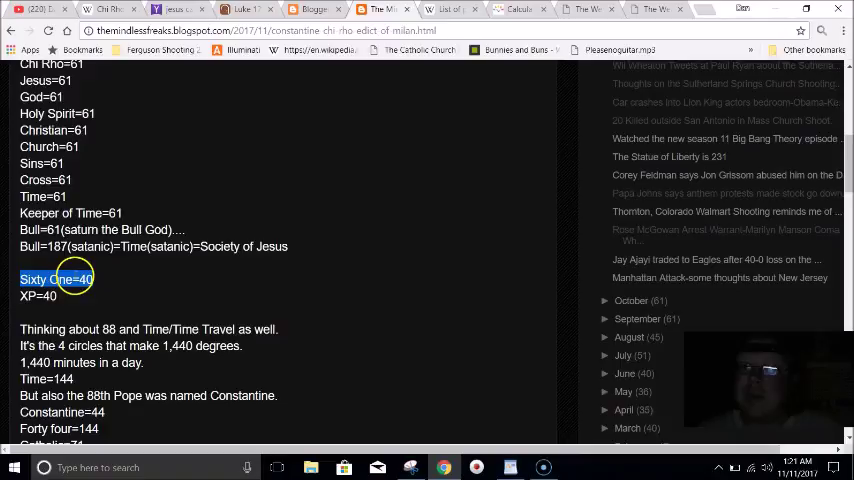
pyautogui.scroll(-3)
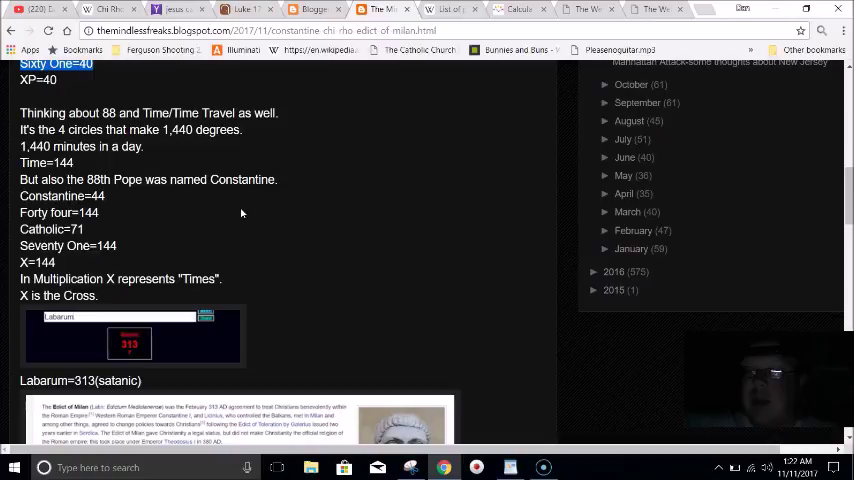
pyautogui.moveTo(226, 261)
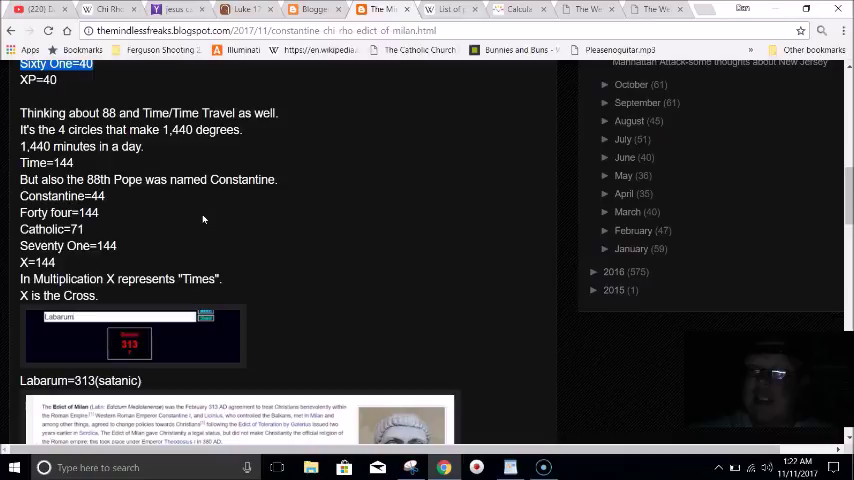
pyautogui.doubleClick(177, 129)
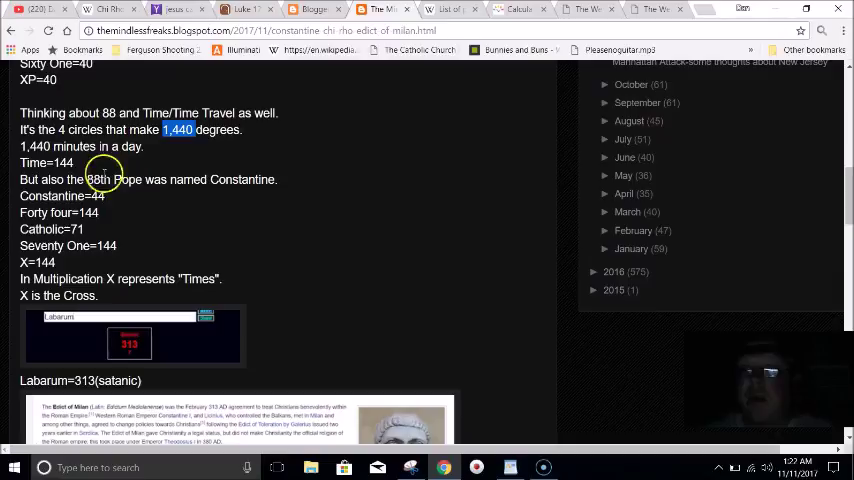
pyautogui.moveTo(143, 222)
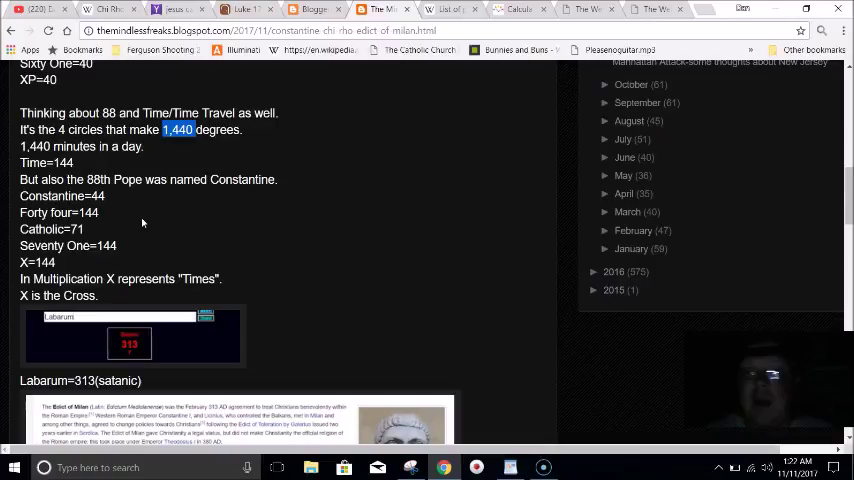
pyautogui.moveTo(160, 245)
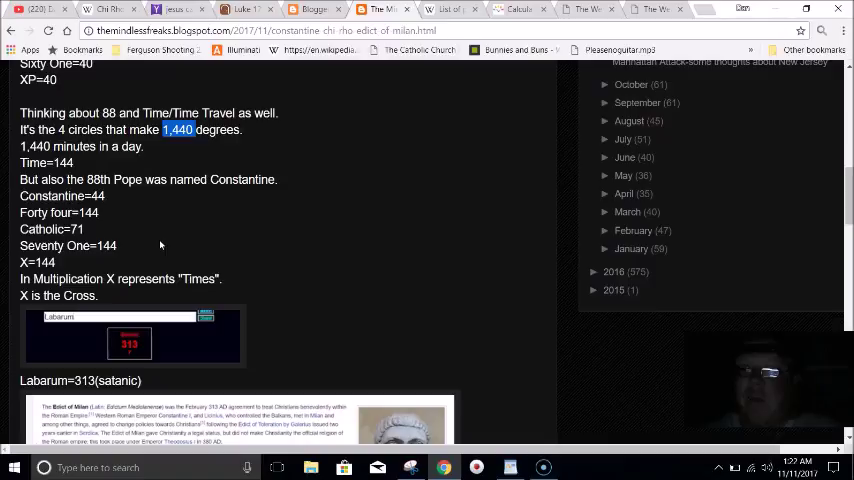
pyautogui.moveTo(184, 196)
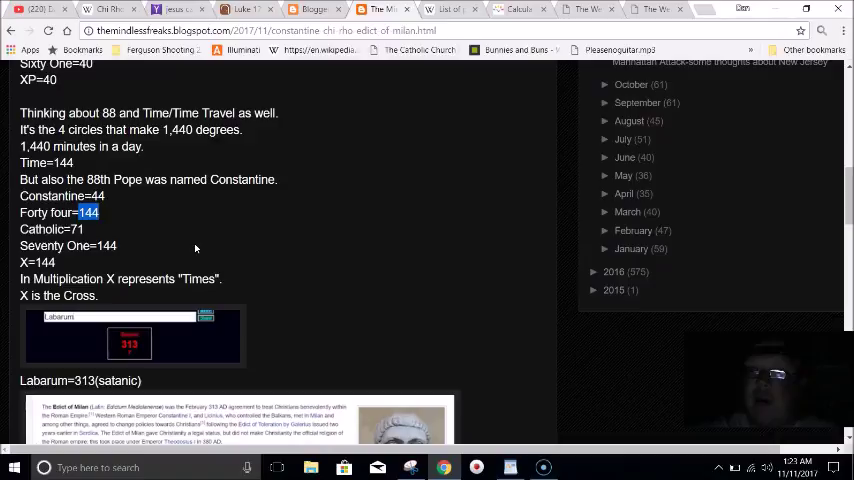
pyautogui.scroll(-3)
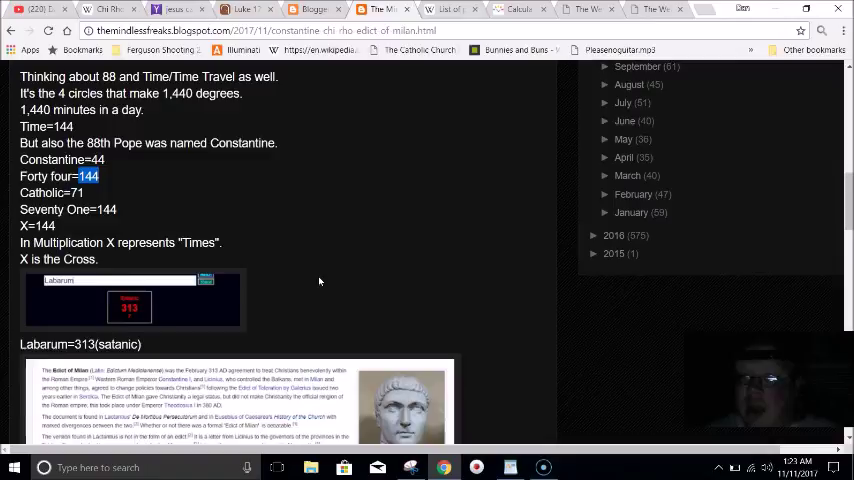
pyautogui.scroll(-3)
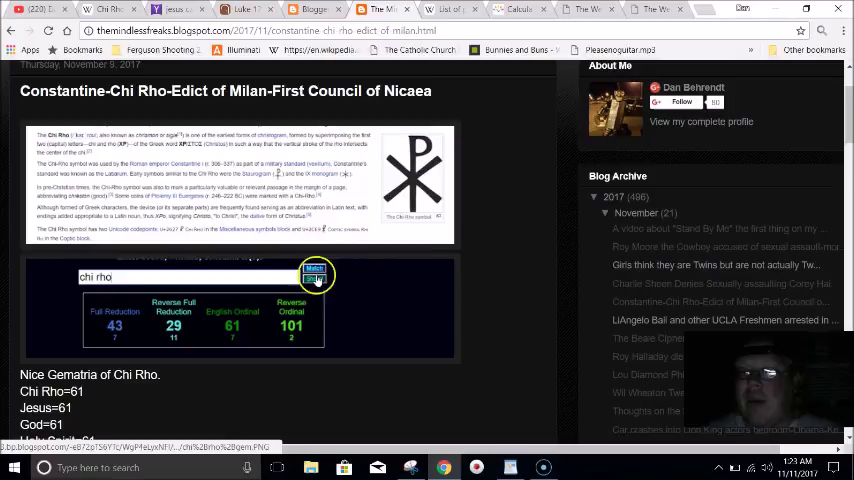
pyautogui.scroll(-3)
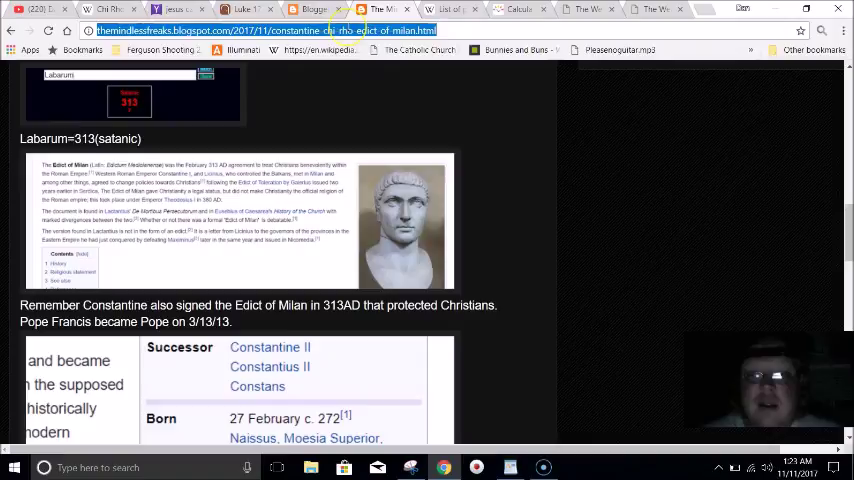
# Step: Enter 'six hundred three score and six' in the Gematrinator calculator
pyautogui.click(657, 9)
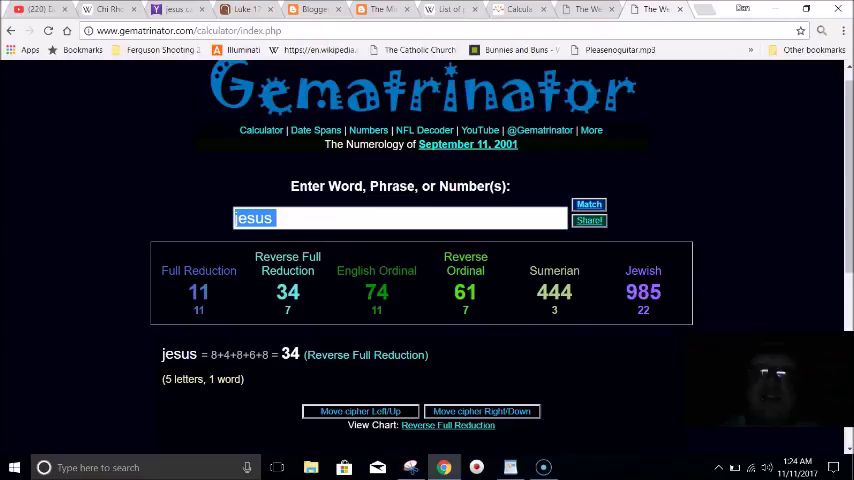
pyautogui.write('six hundred three score and six')
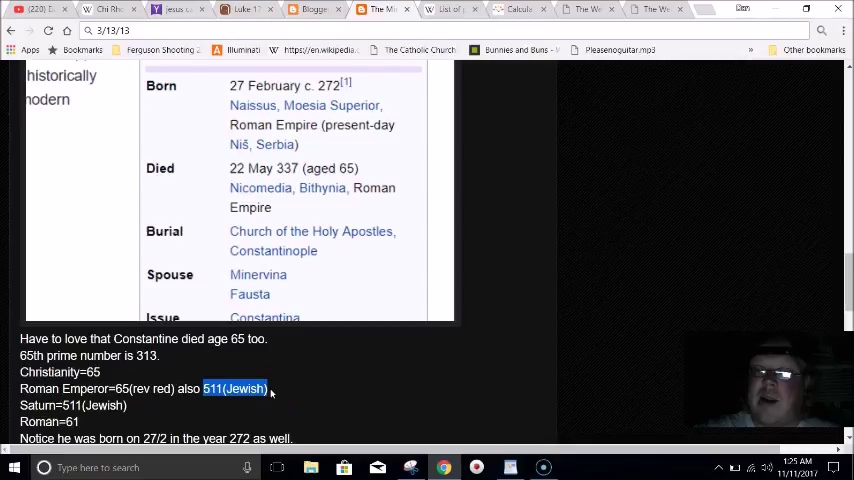
# Step: Scroll the post to Constantine's infobox listing his successors and 272 birth
pyautogui.scroll(-3)
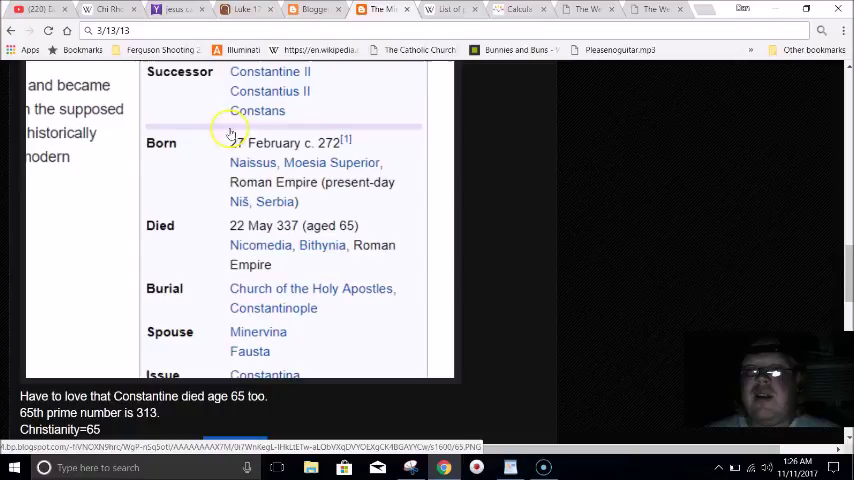
# Step: Scroll down to the First Council of Nicaea section noting 318 attendees and Christ equals 77
pyautogui.scroll(-3)
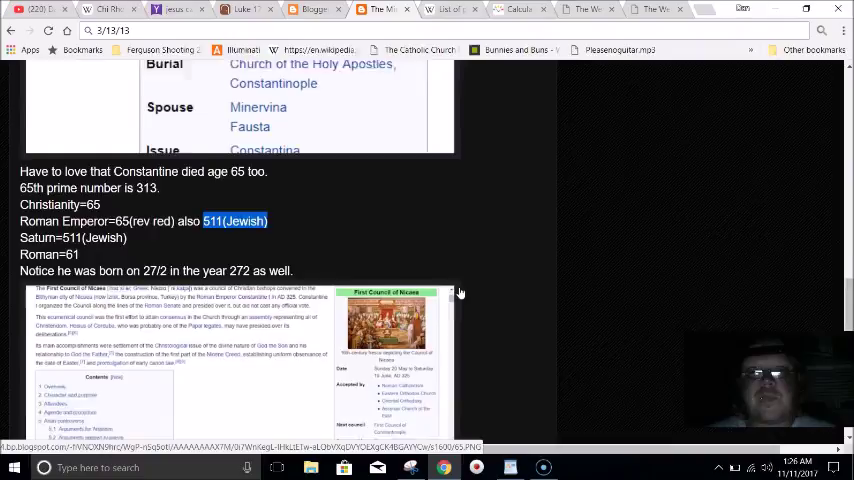
pyautogui.scroll(-3)
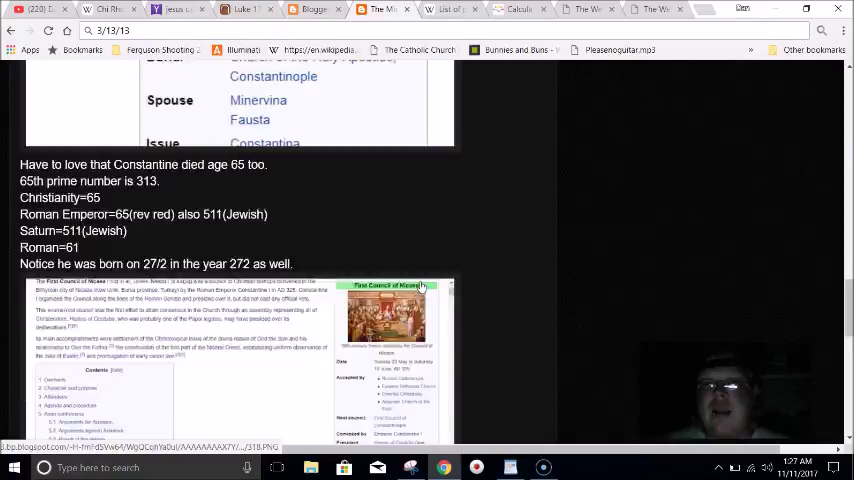
pyautogui.scroll(-3)
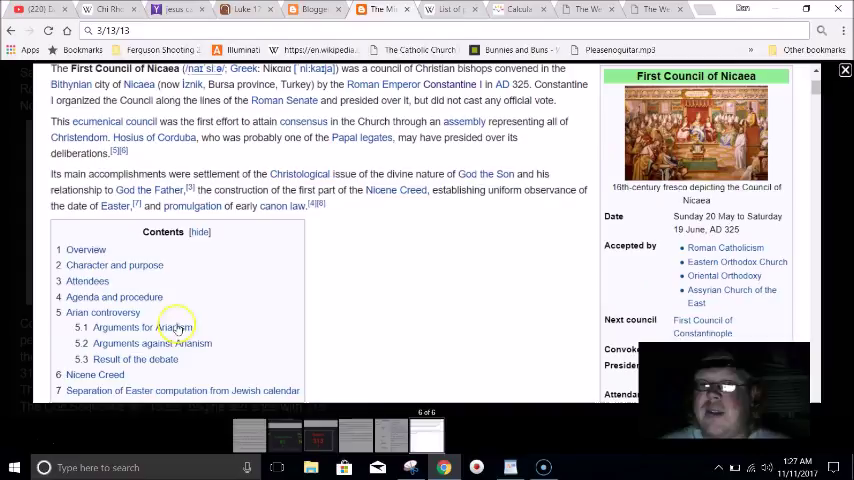
pyautogui.scroll(-3)
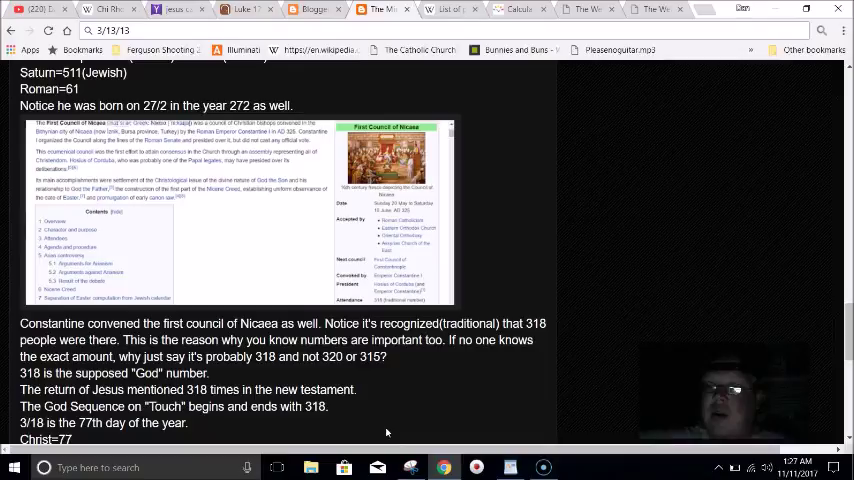
pyautogui.scroll(-3)
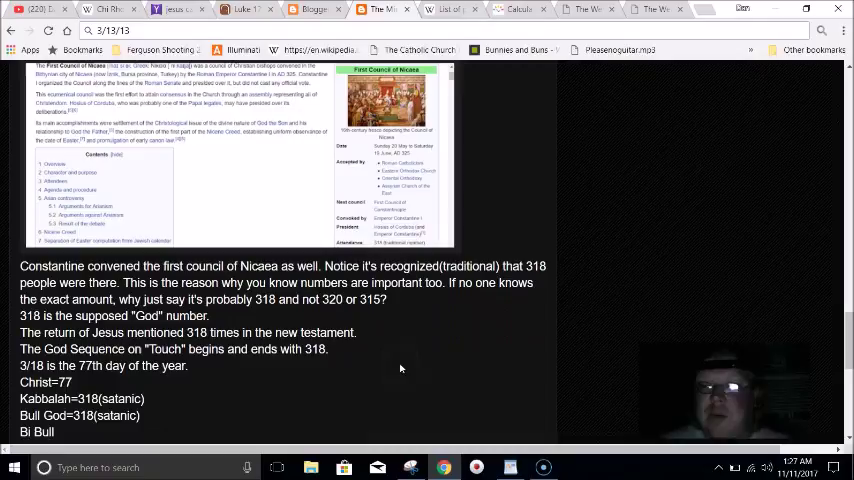
pyautogui.scroll(-3)
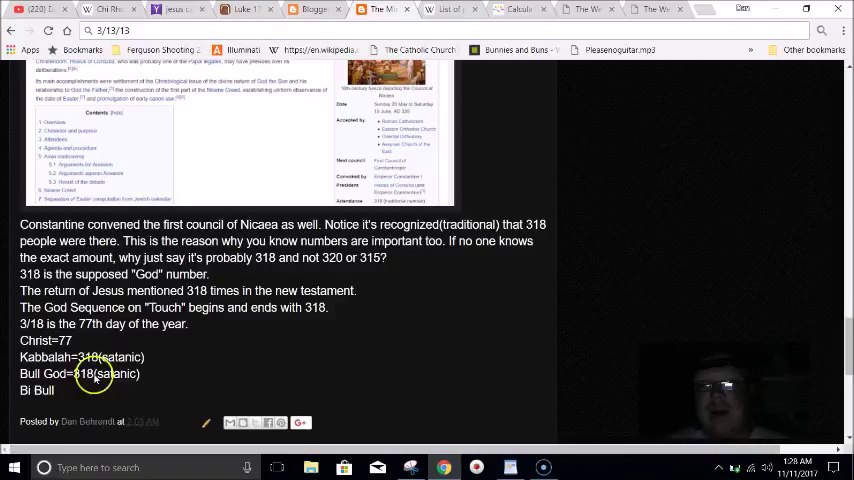
pyautogui.scroll(3)
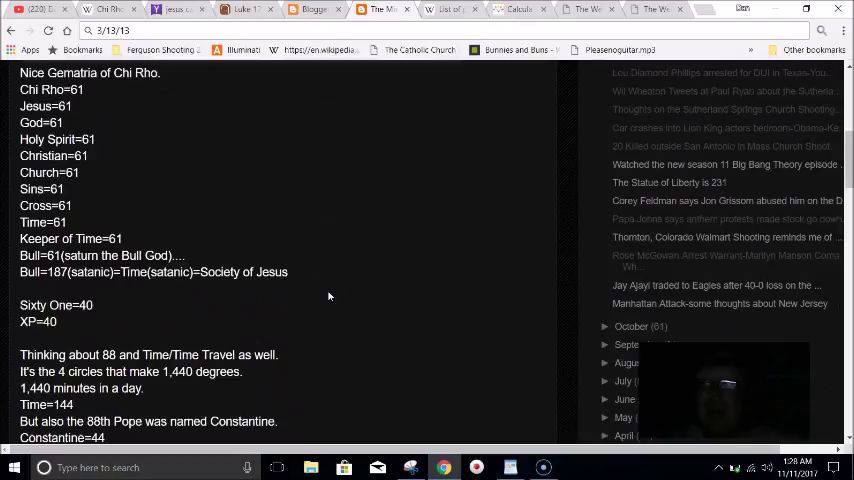
pyautogui.scroll(-3)
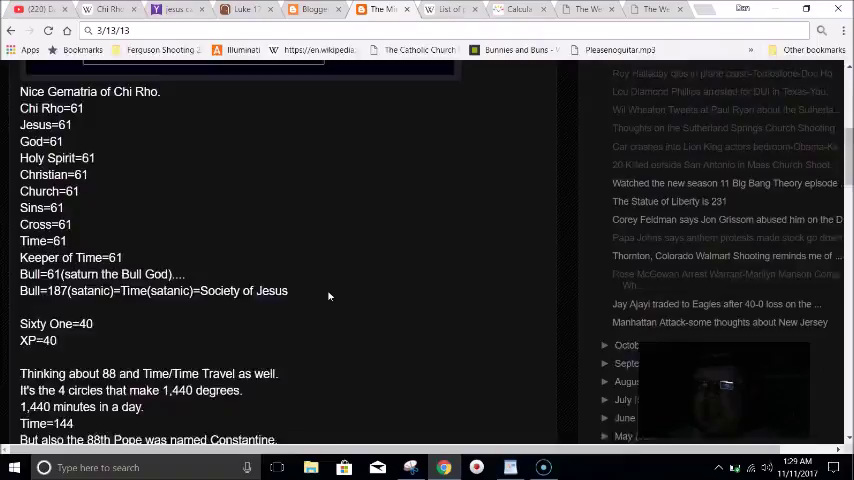
pyautogui.scroll(-3)
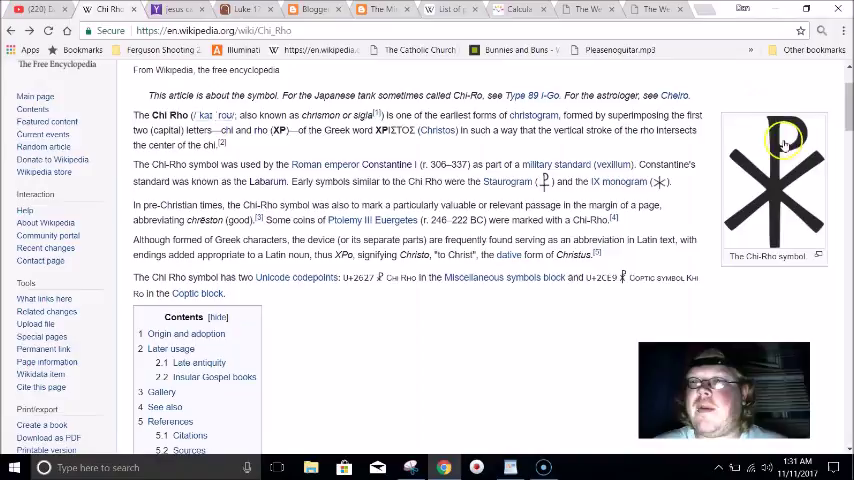
# Step: Search Wikipedia for 'julius caesar' to open his article
pyautogui.write('julius caesar')
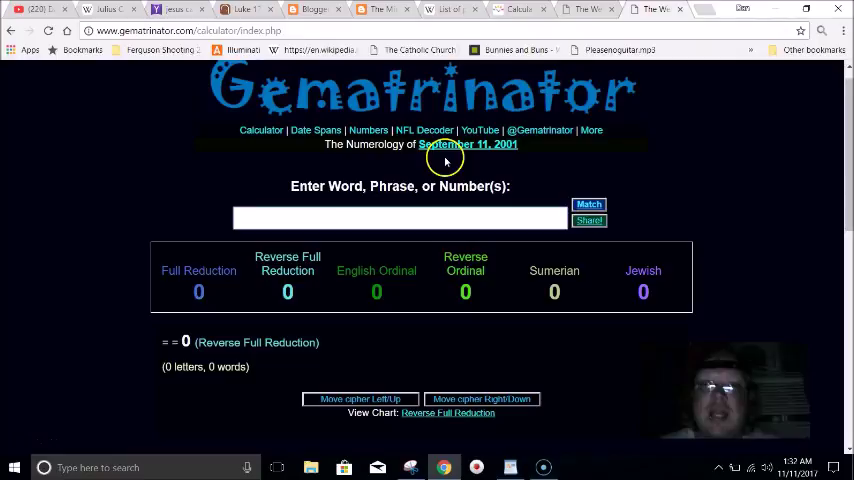
# Step: Score 'ides of march' at 61 Reverse Full Reduction, then enter 'forty four'
pyautogui.write('ca')
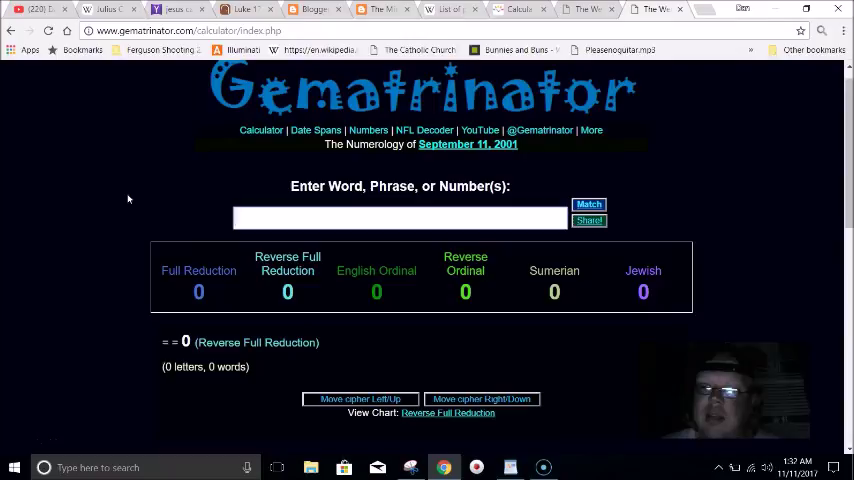
pyautogui.write('ides of march')
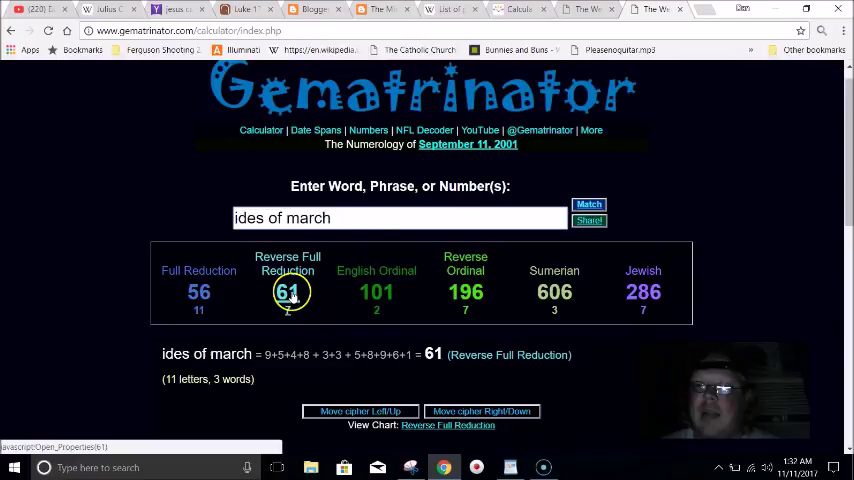
pyautogui.write('forty four')
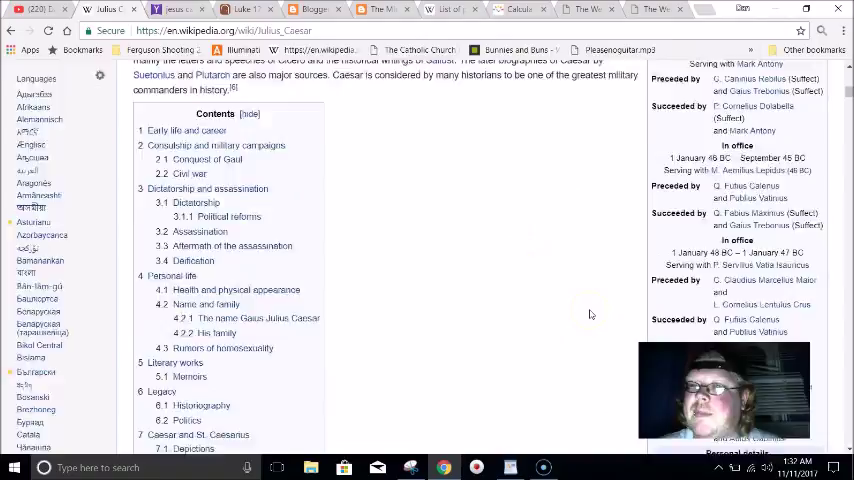
pyautogui.scroll(3)
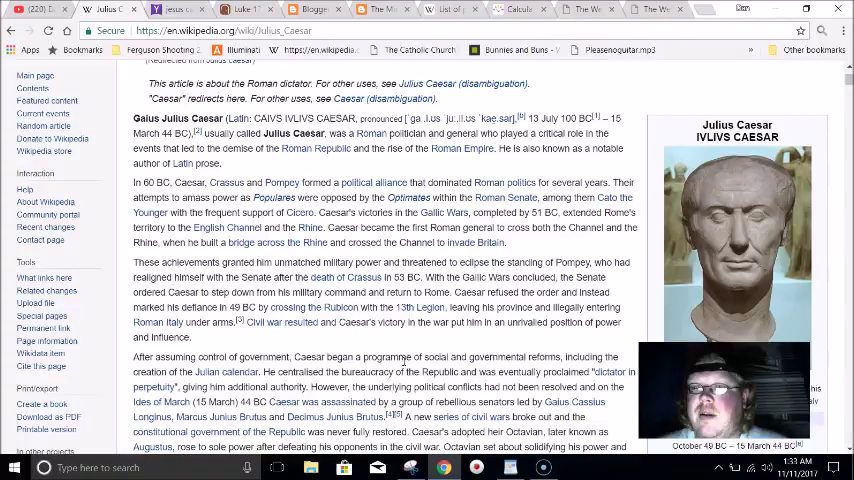
pyautogui.scroll(-3)
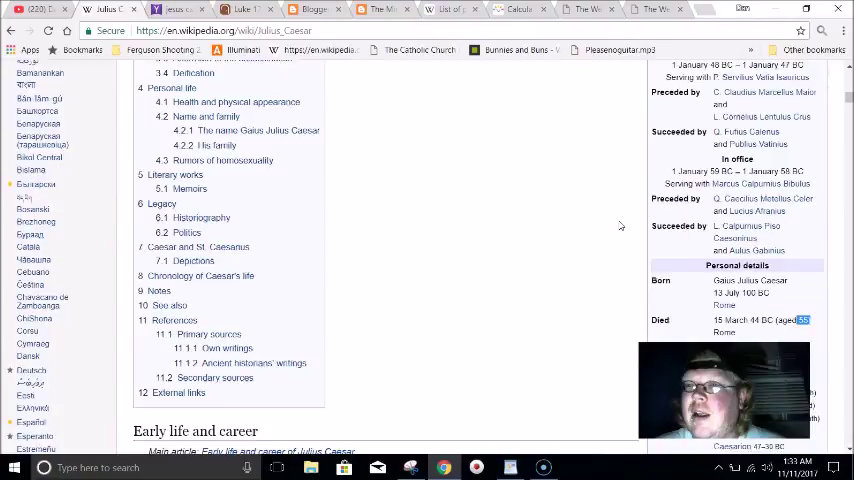